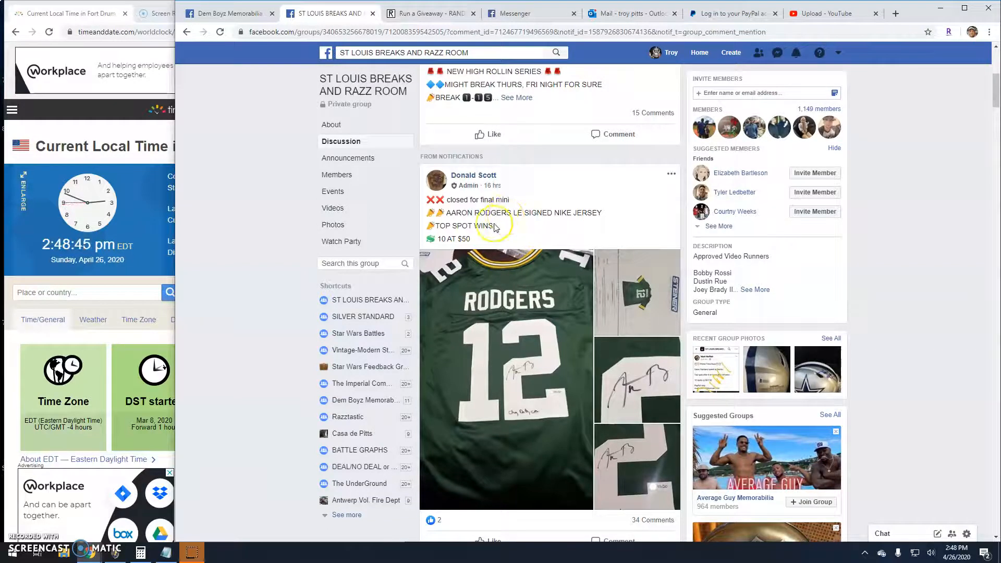
# Scroll the signed-jersey giveaway post down to the filled ten-spot comment list
pyautogui.scroll(-3)
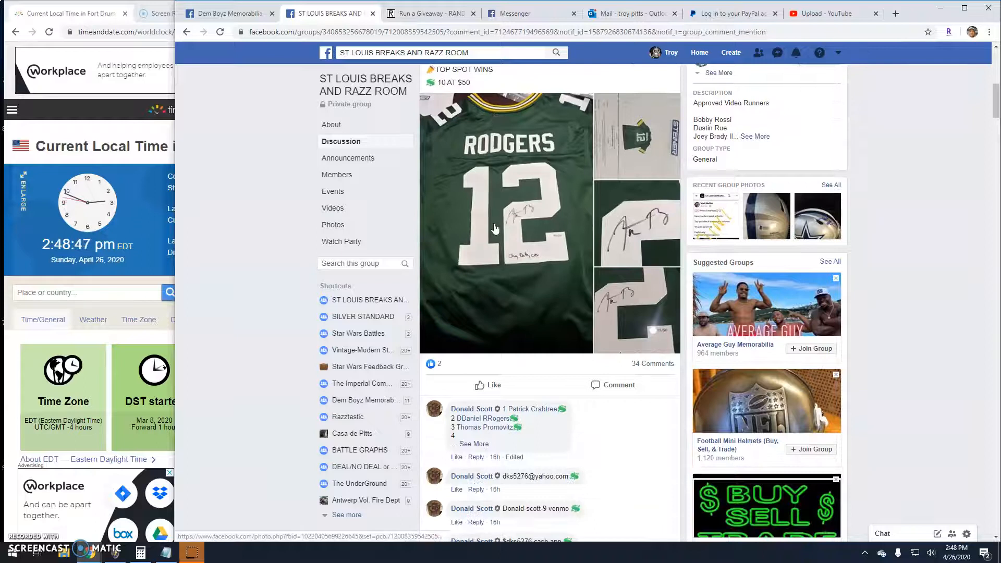
pyautogui.scroll(-3)
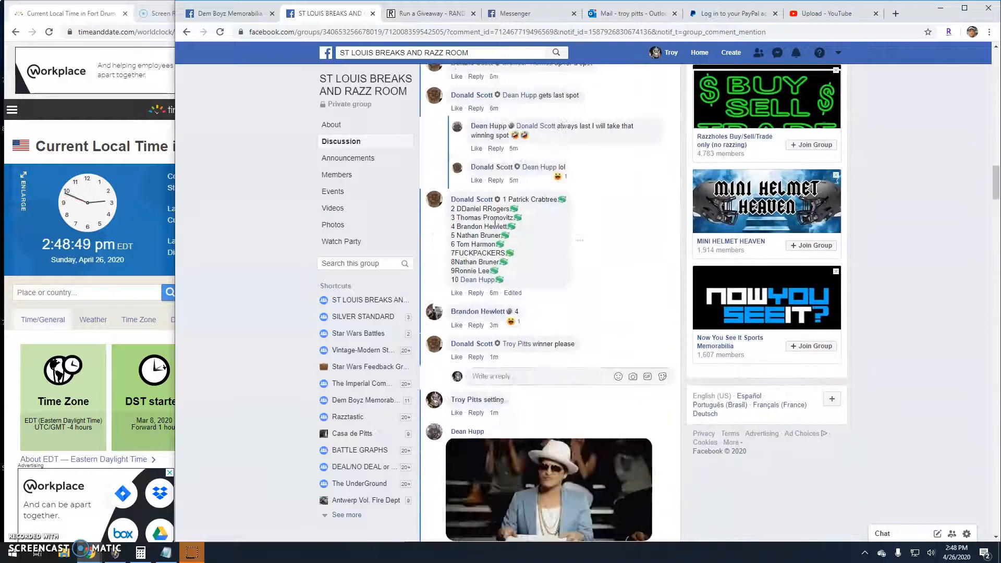
pyautogui.scroll(-3)
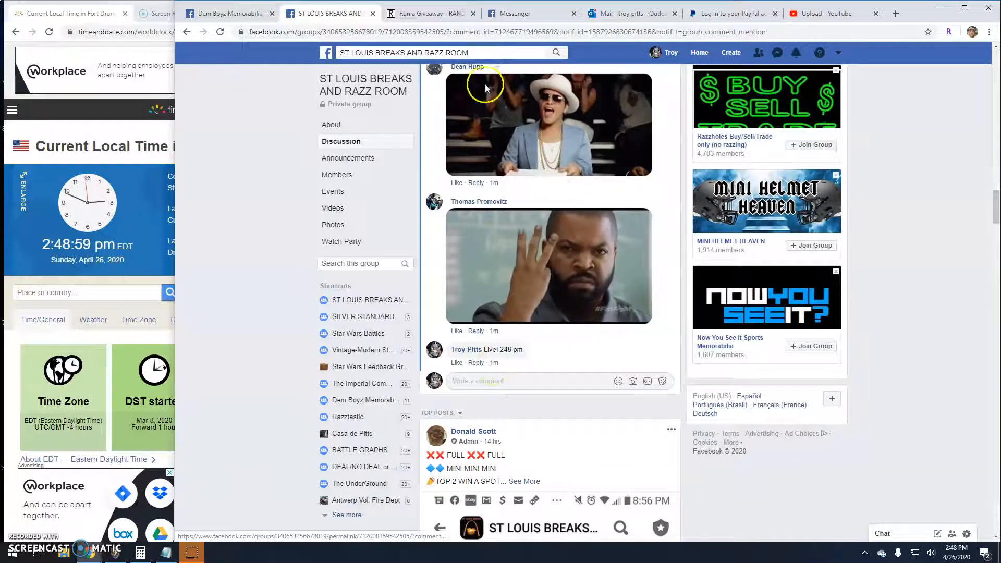
# Roll 2d6 (rerolled) to set 6 rounds and begin the giveaway with round one on the 10 names
pyautogui.click(431, 13)
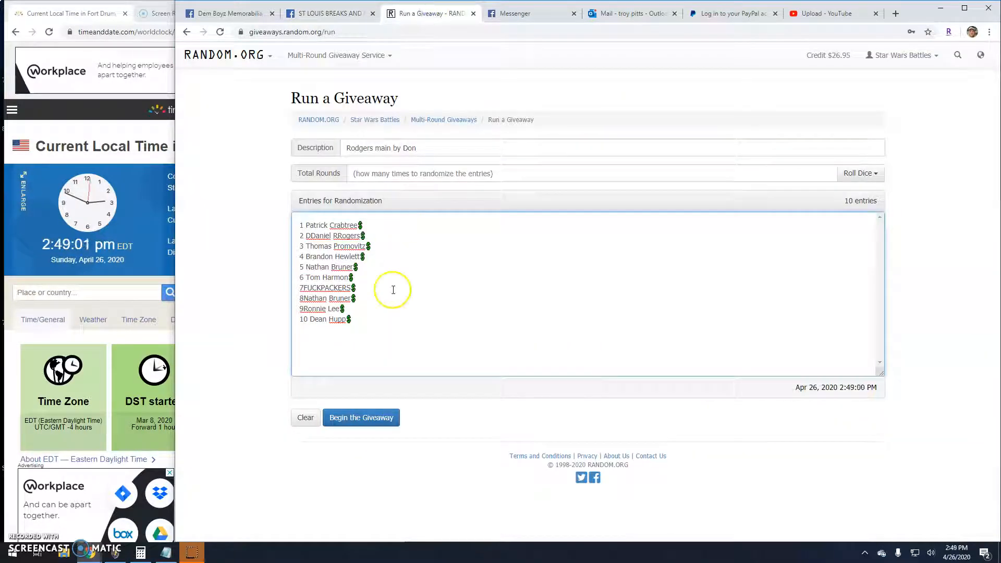
pyautogui.click(860, 173)
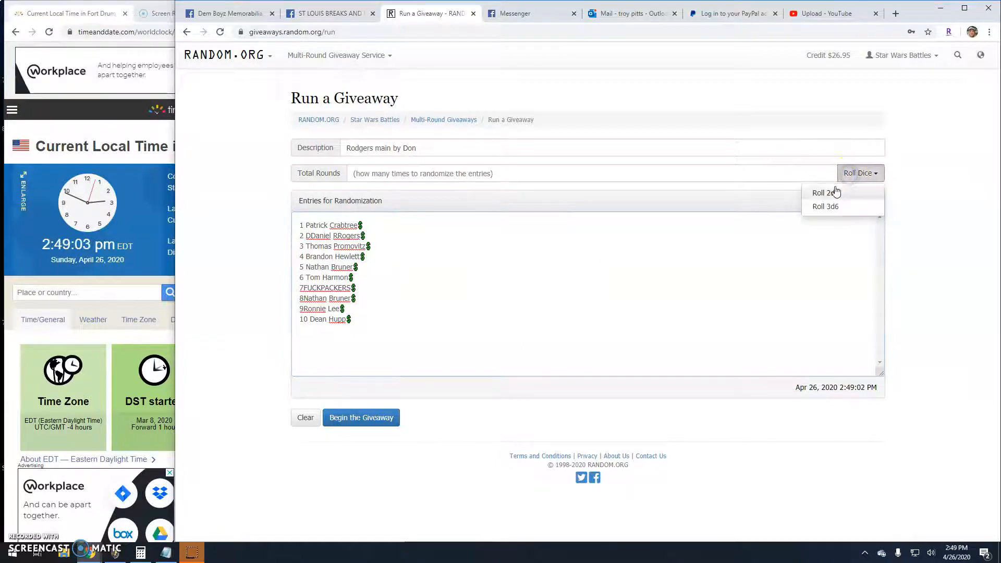
pyautogui.click(824, 192)
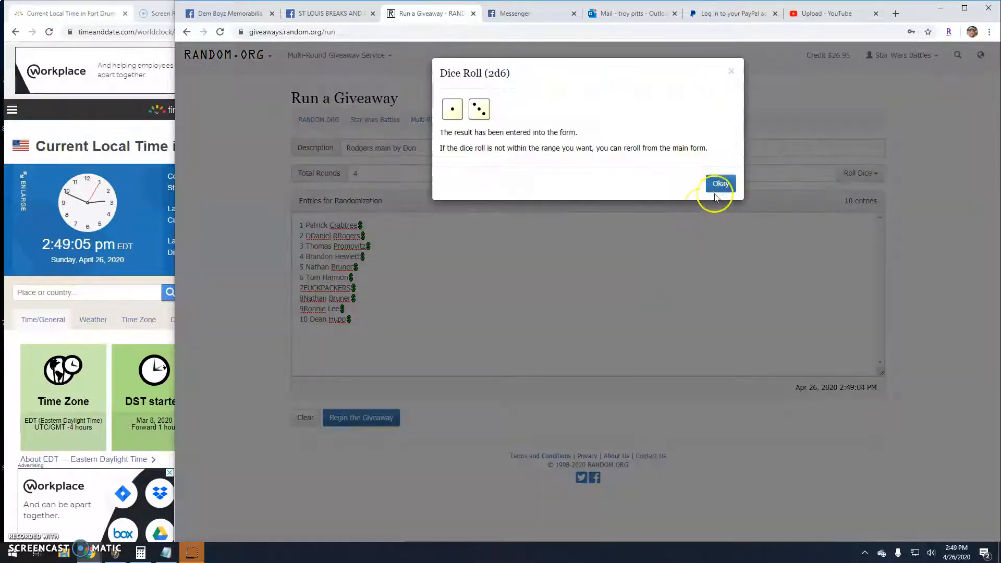
pyautogui.moveTo(659, 316)
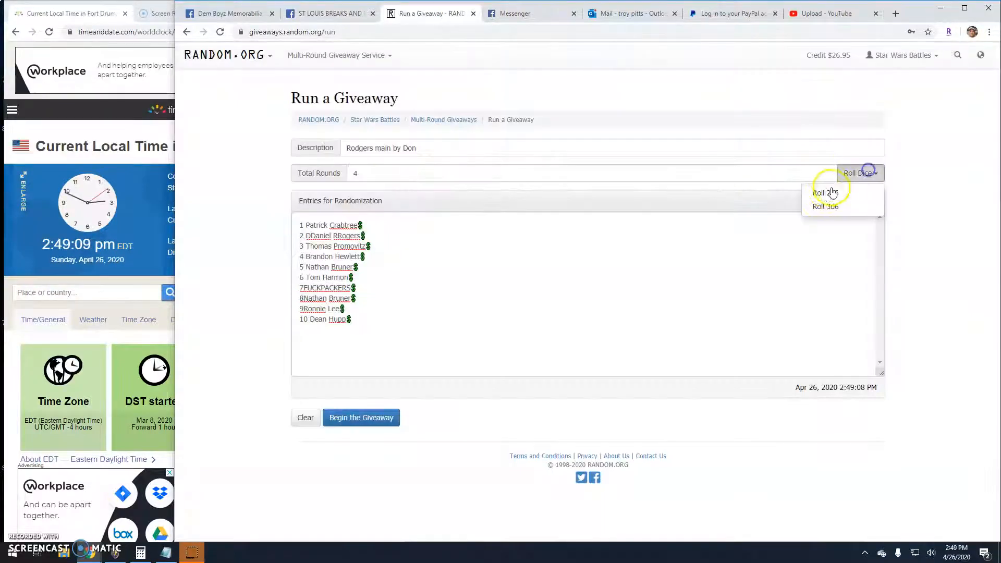
pyautogui.click(826, 193)
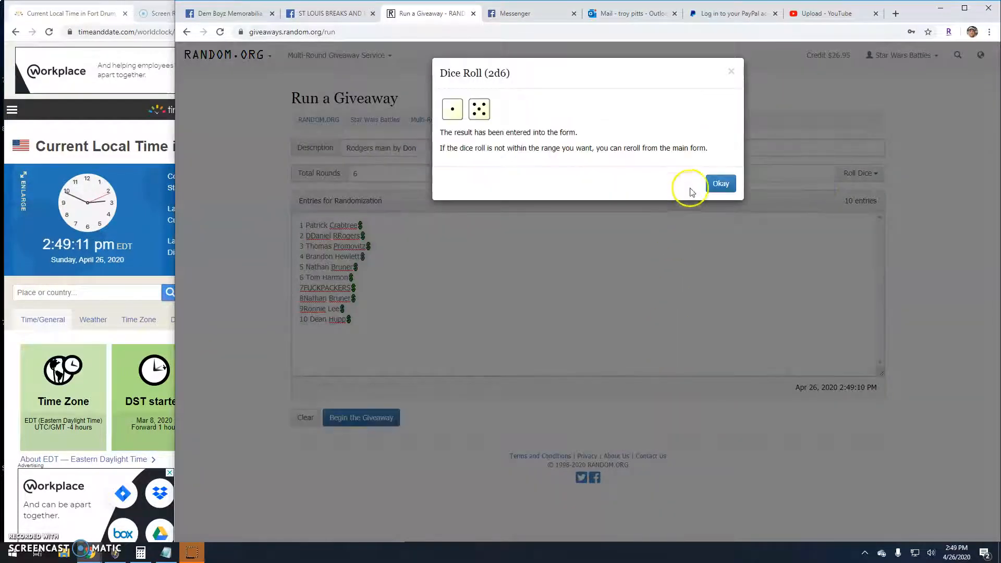
pyautogui.click(720, 184)
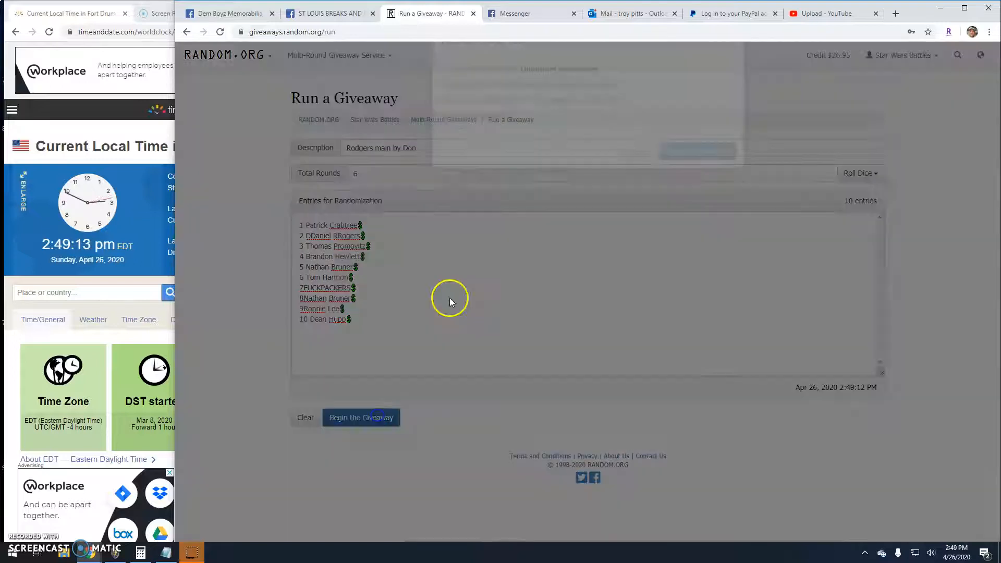
pyautogui.click(360, 417)
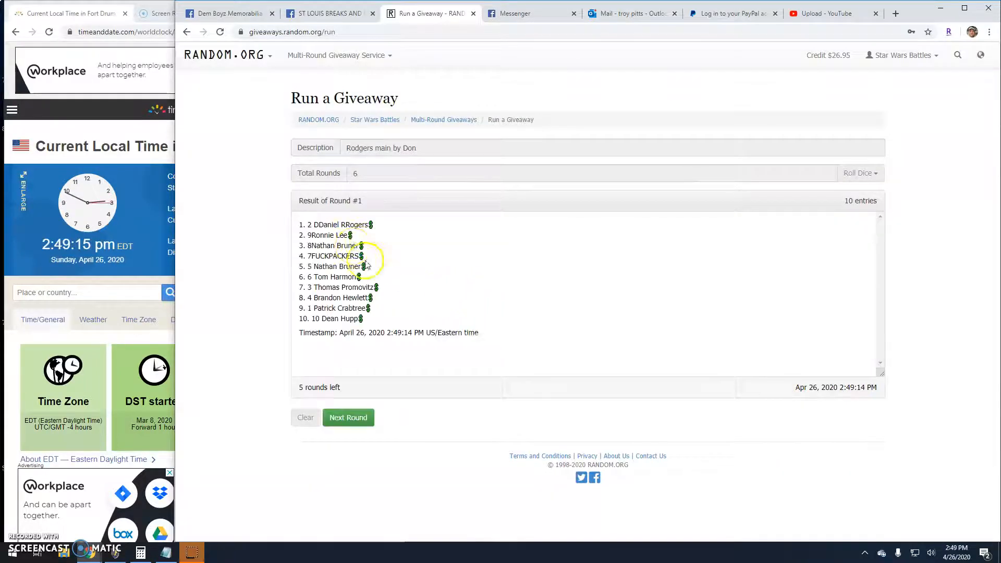
# Run rounds two through five so only the final round remains, then return to the Facebook thread
pyautogui.click(348, 417)
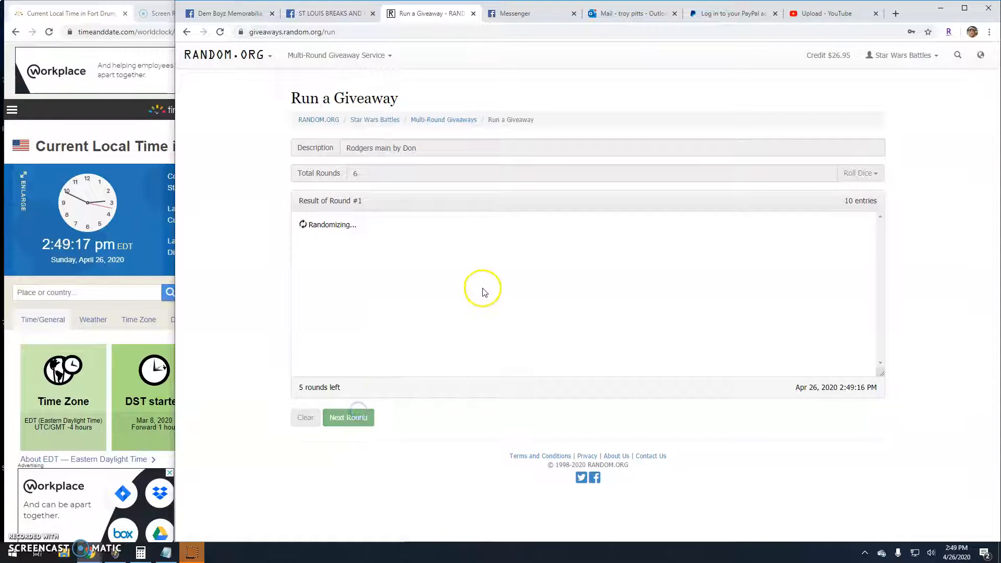
pyautogui.click(348, 417)
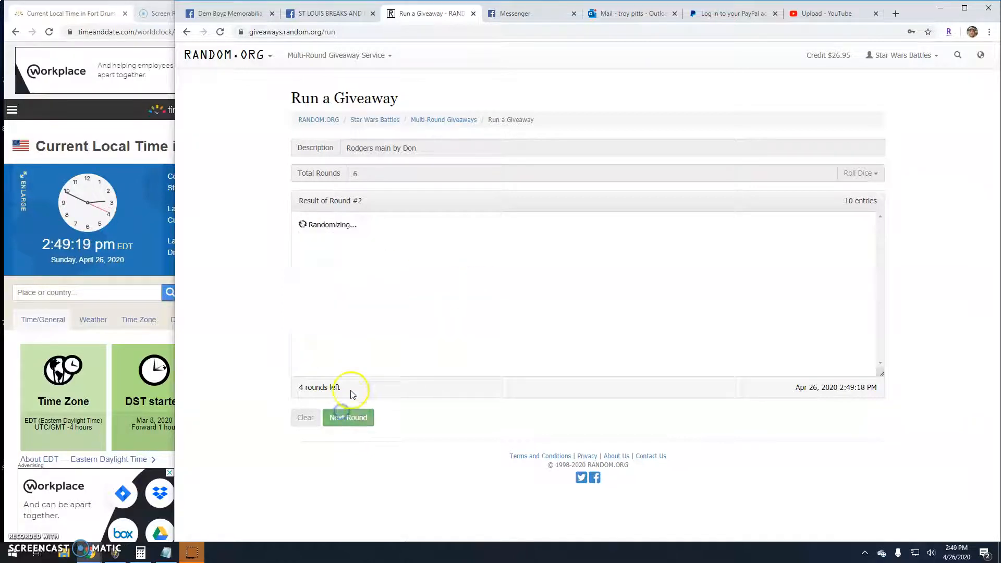
pyautogui.click(349, 417)
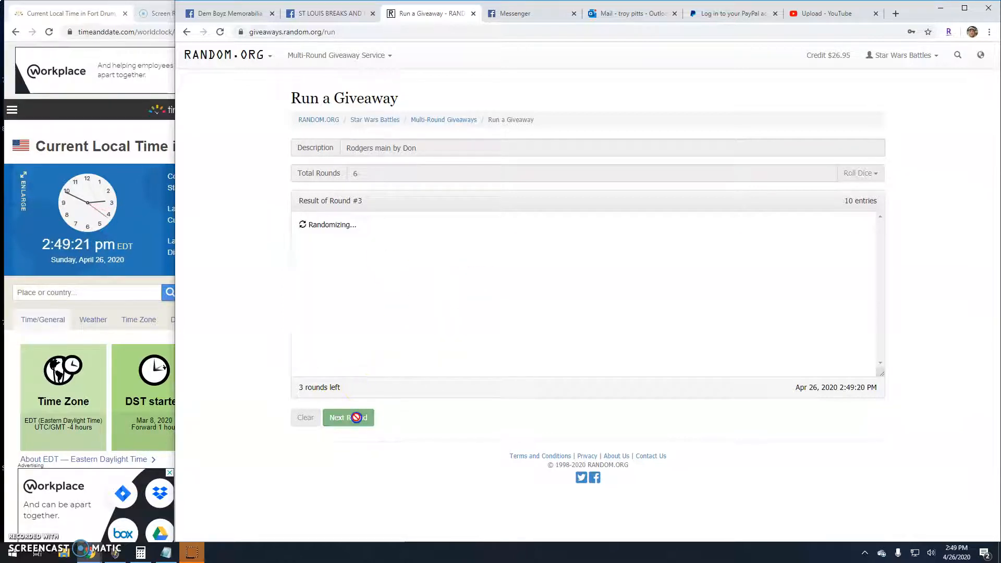
pyautogui.click(349, 417)
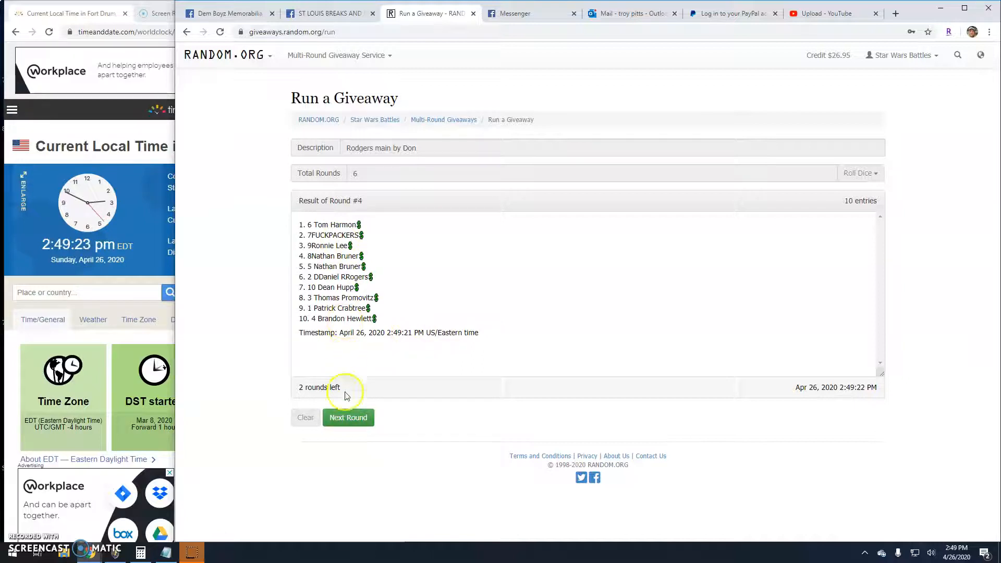
pyautogui.click(349, 418)
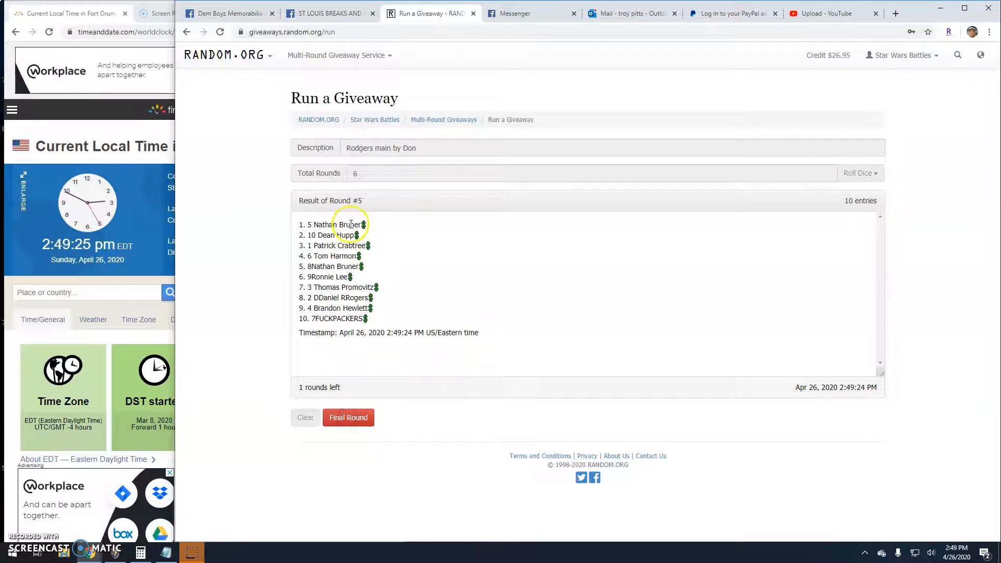
pyautogui.click(329, 12)
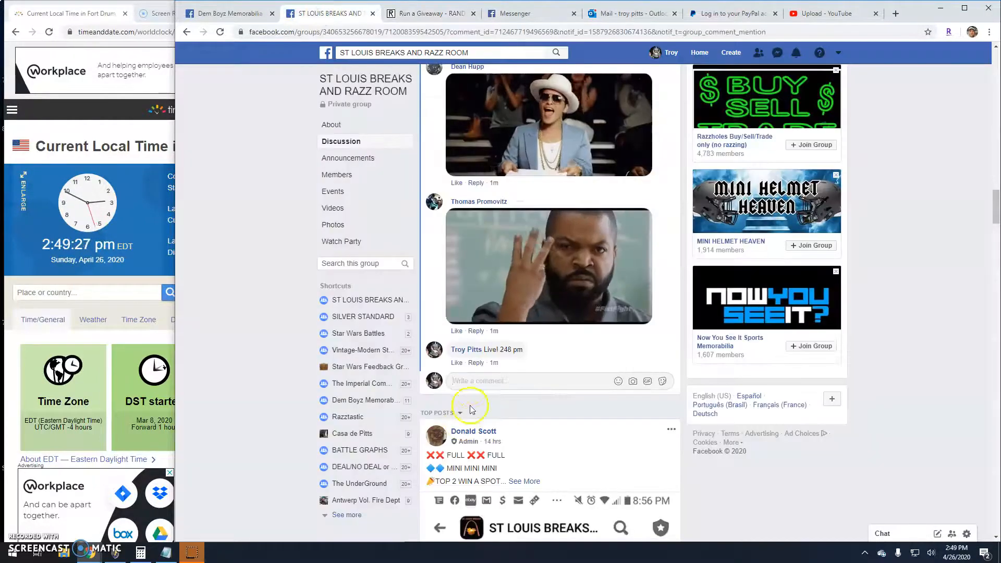
# Post the comment "Final round! good luck!" and return to the giveaway page
pyautogui.write('Final round!')
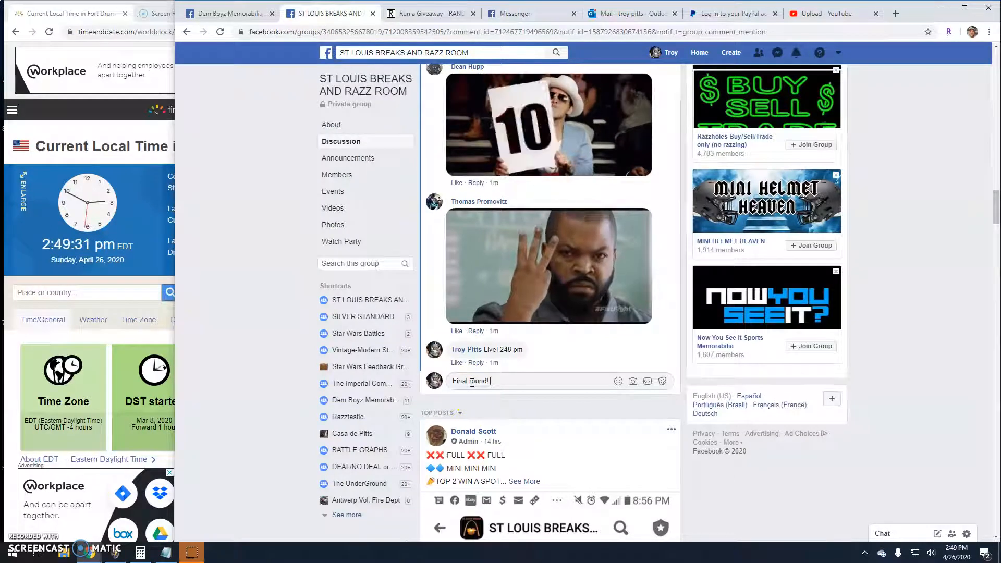
pyautogui.write('good luck')
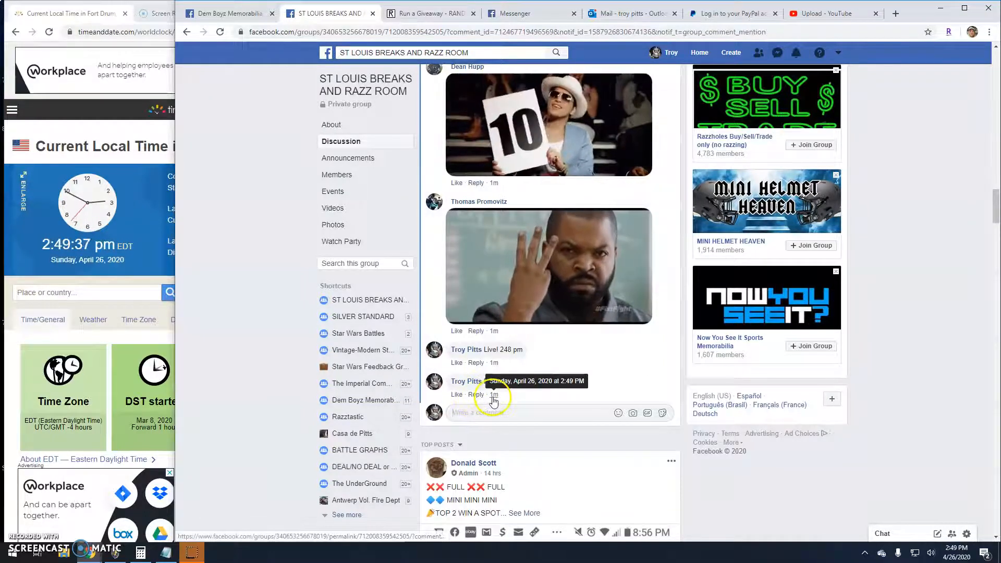
pyautogui.click(429, 13)
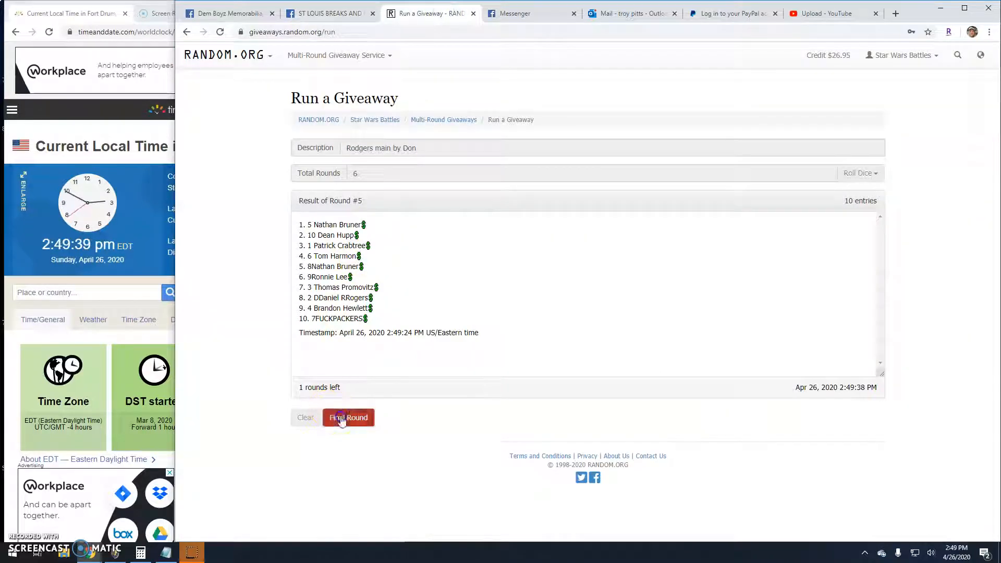
# Run Round #6 – FINAL, reaching the Verification Successful page with code eaewqf
pyautogui.click(349, 417)
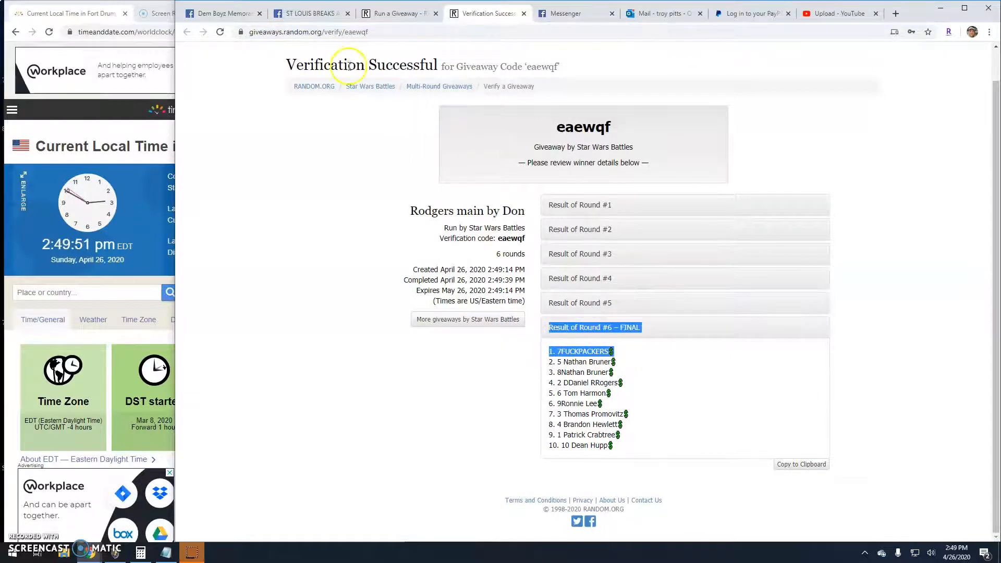
# Post a "Done! 249 pm" comment and begin typing the "verification co" comment
pyautogui.click(310, 12)
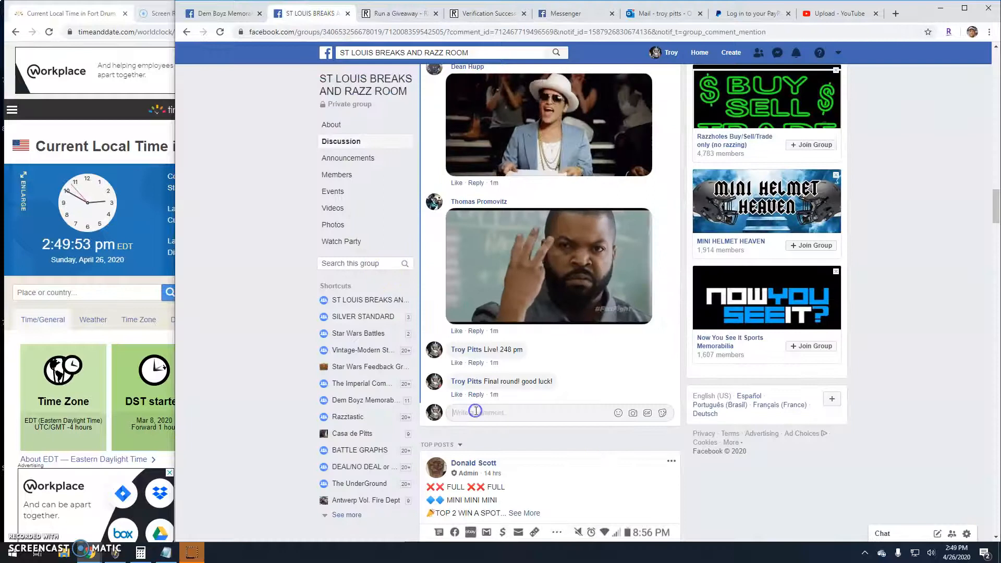
pyautogui.write('Done!')
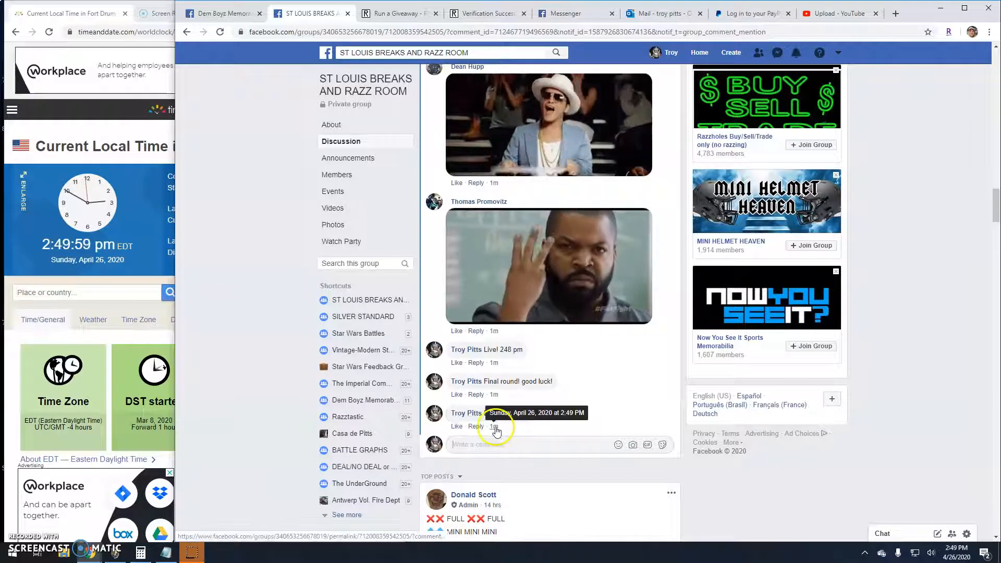
pyautogui.write('ver')
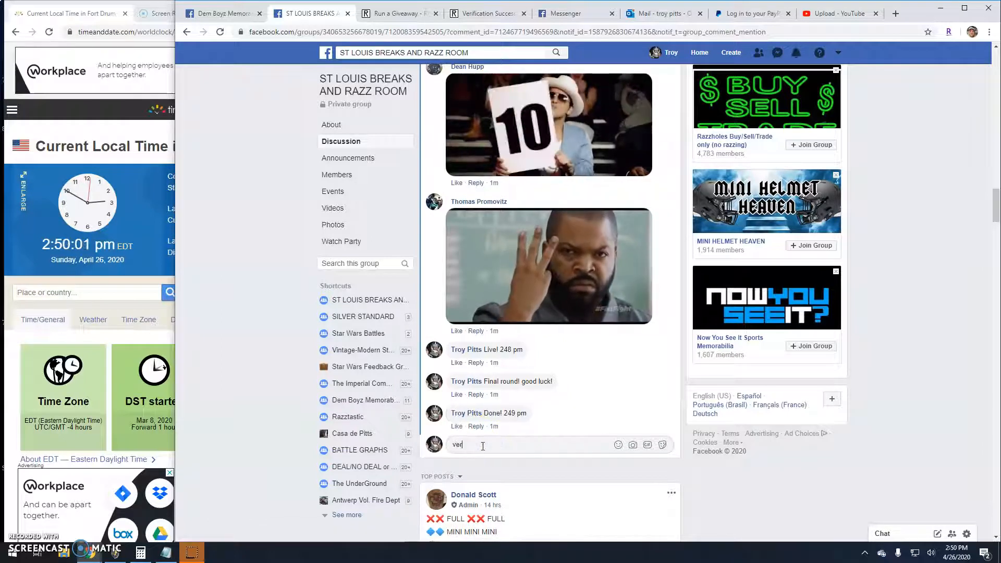
pyautogui.write('verification co')
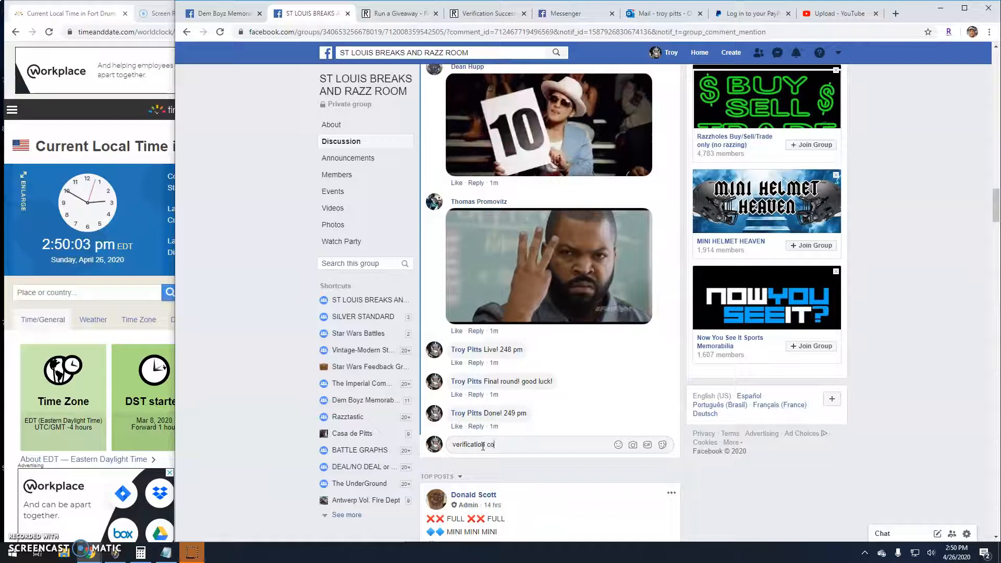